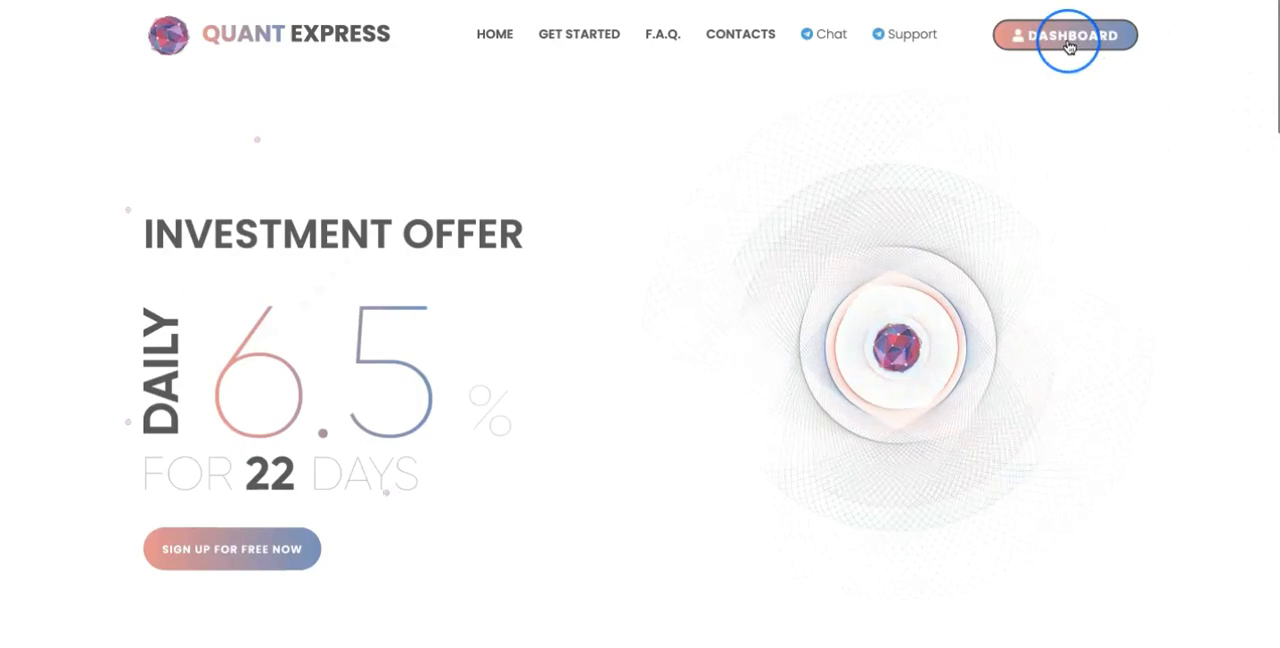
# Switch the dashboard to Tether TRC20 to see 1.30 balance, 20.00 invested, 16.90 earned
pyautogui.click(1065, 35)
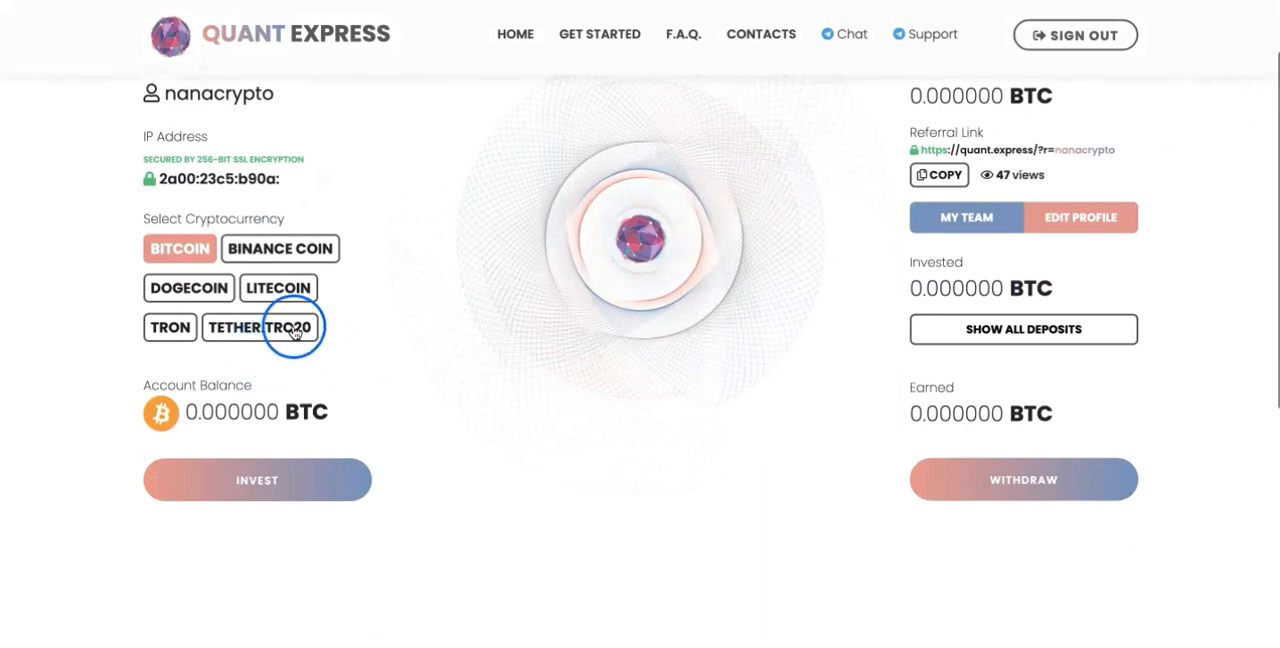
pyautogui.click(259, 327)
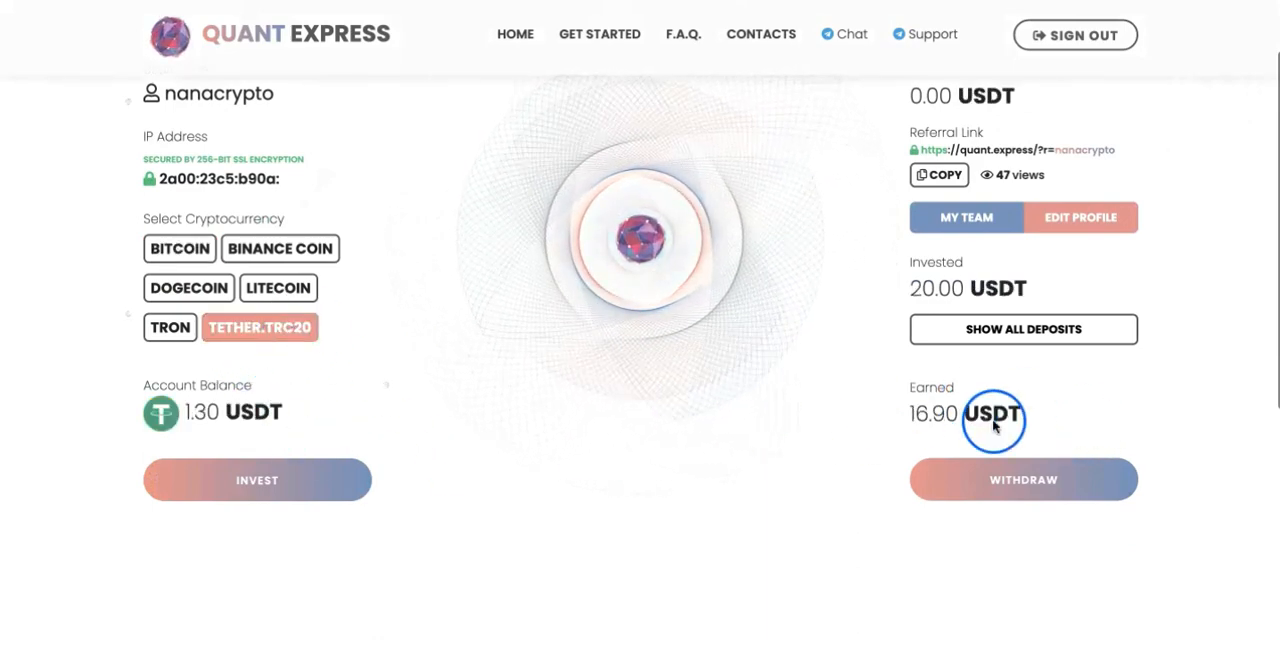
pyautogui.moveTo(1187, 322)
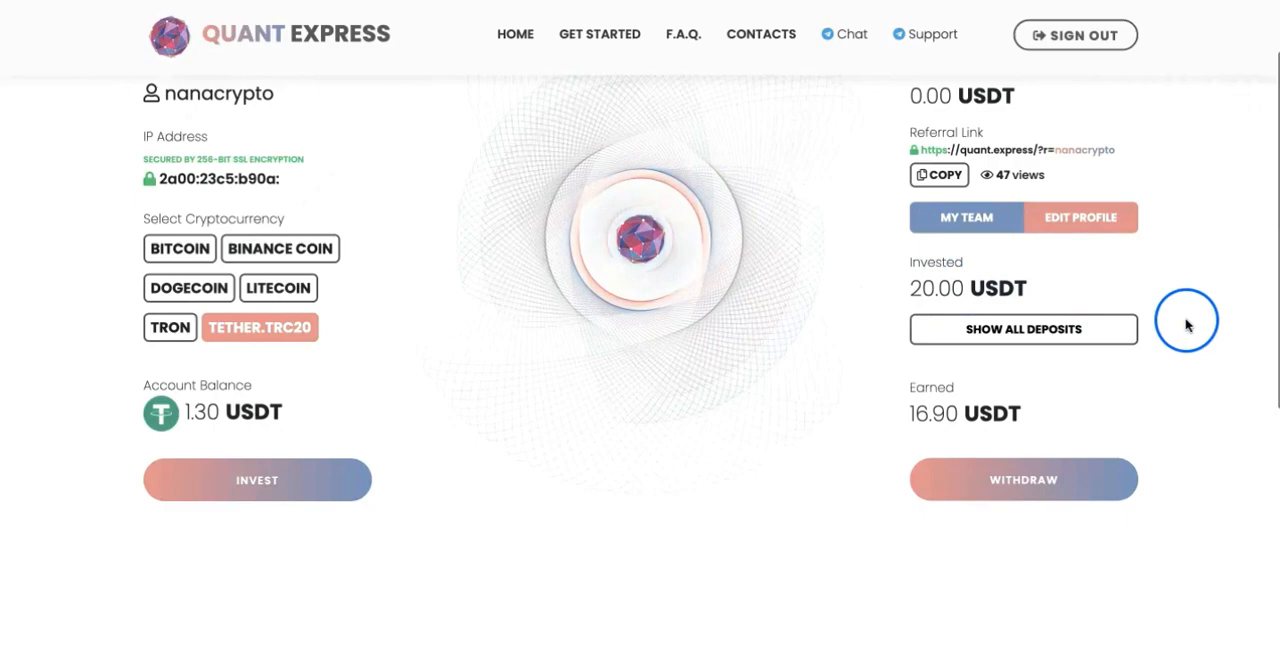
pyautogui.moveTo(1023, 329)
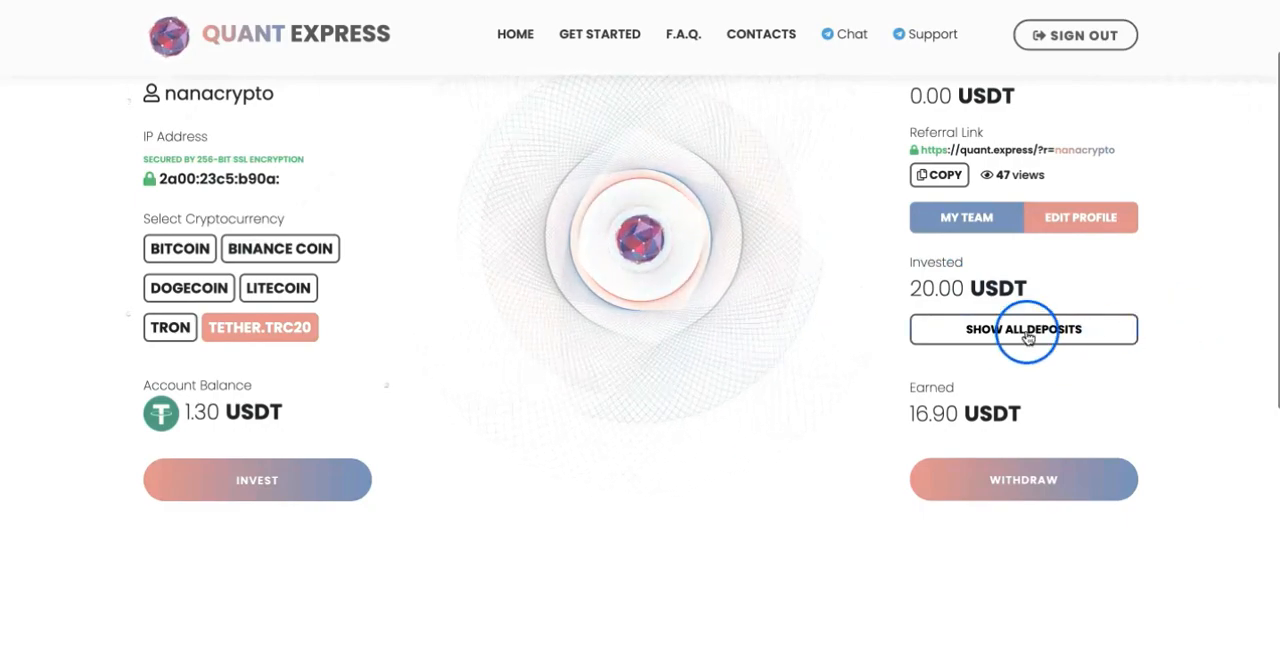
# List all deposits, showing the 20.00 USDT deposit at 16.9/28.6 profit, day 13 of 22
pyautogui.click(1023, 329)
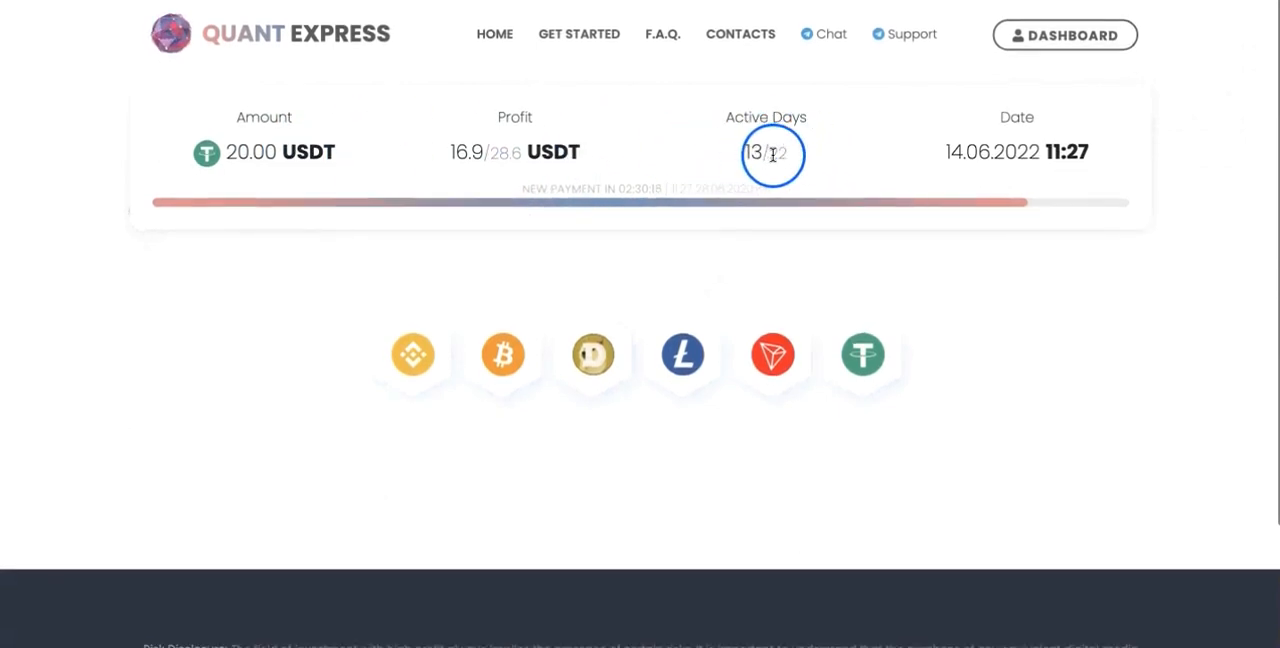
pyautogui.moveTo(897, 195)
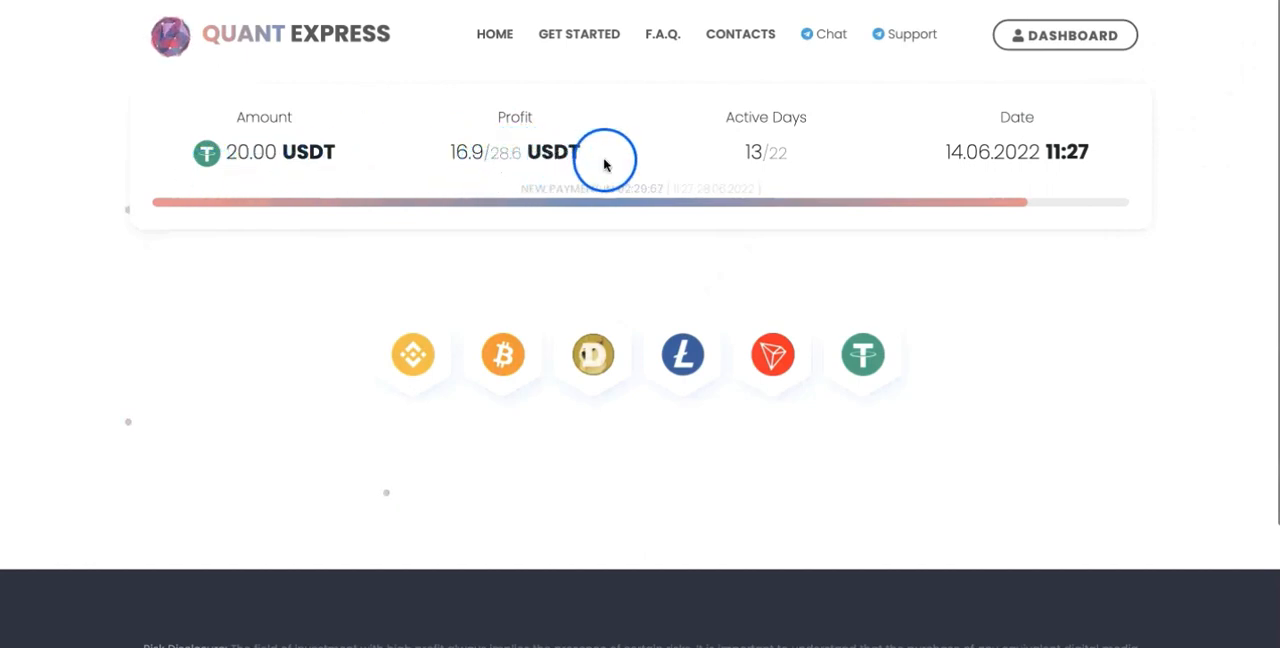
pyautogui.moveTo(775, 148)
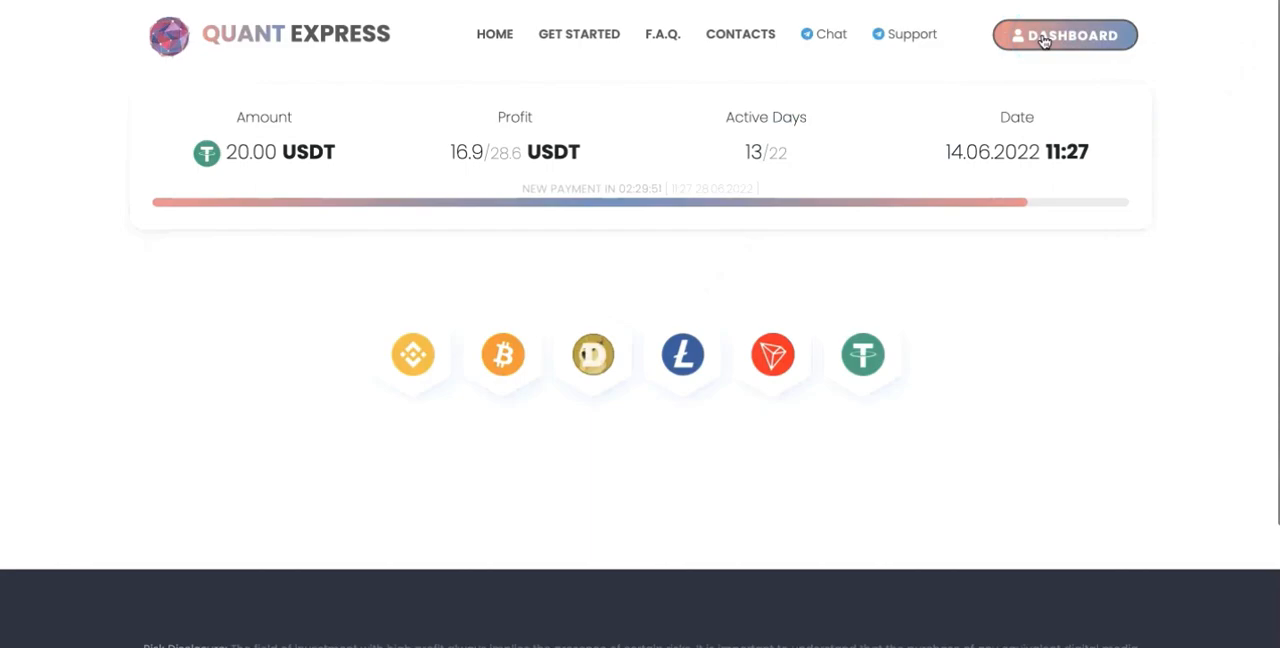
# Return to the Tether TRC20 dashboard and view withdrawal history with the successful 15.60 withdrawal
pyautogui.click(1064, 35)
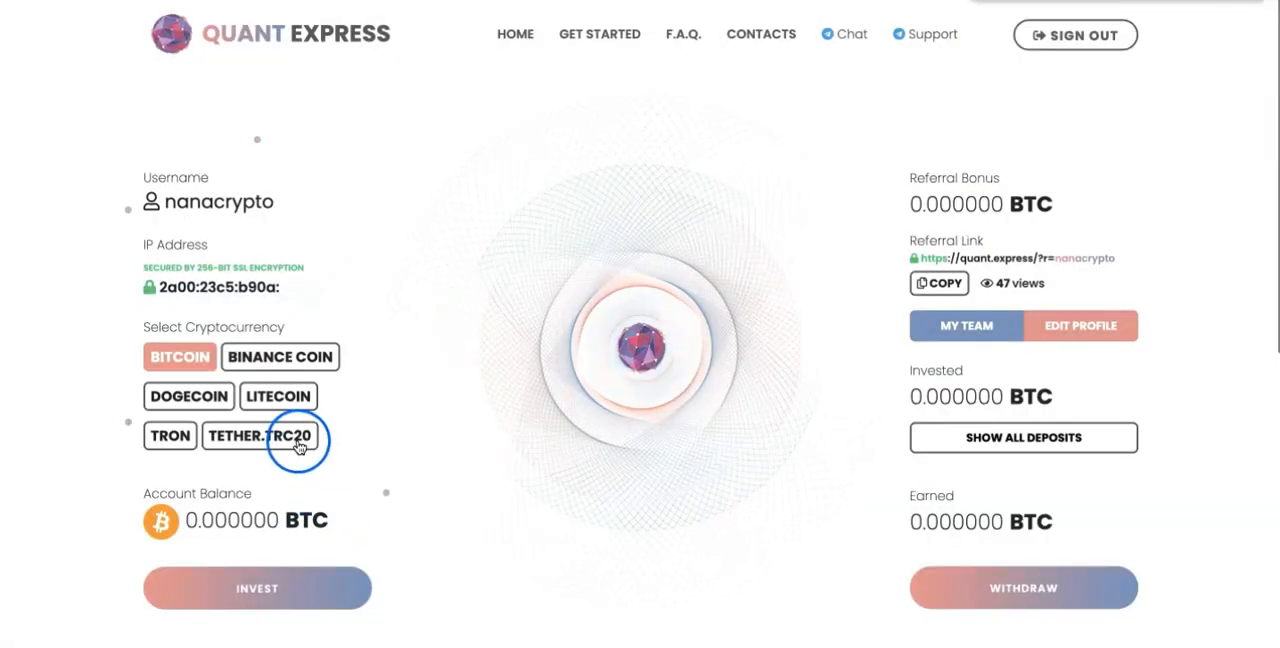
pyautogui.click(260, 436)
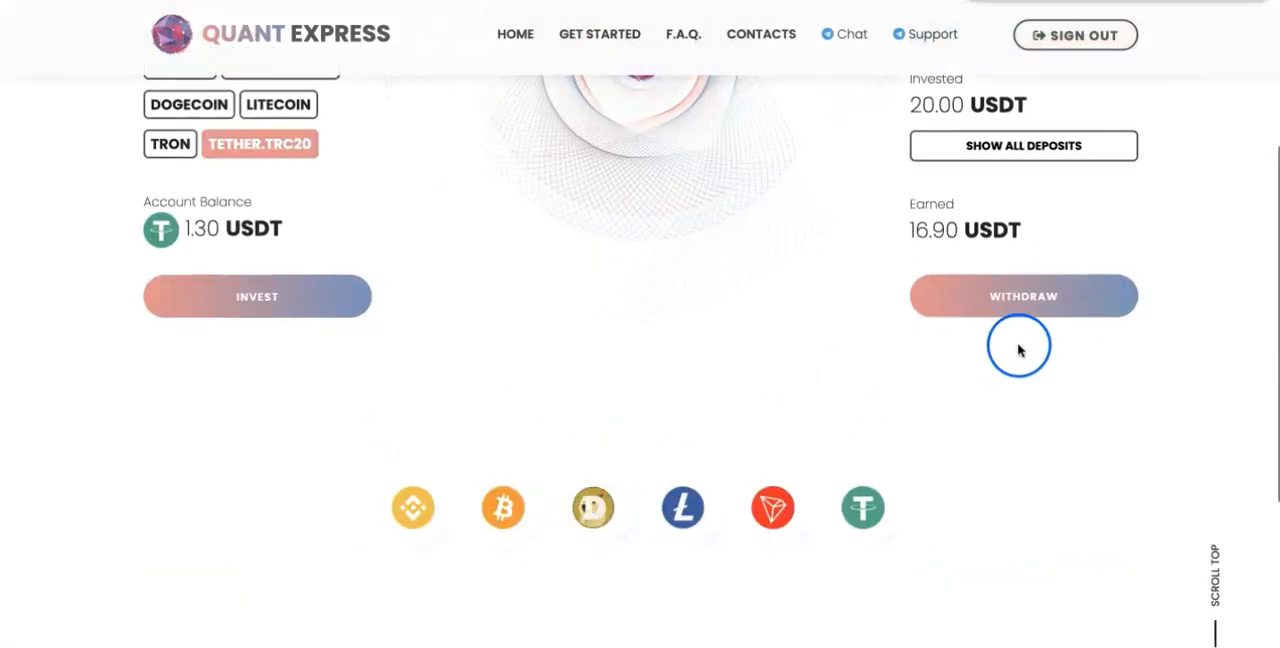
pyautogui.click(1023, 296)
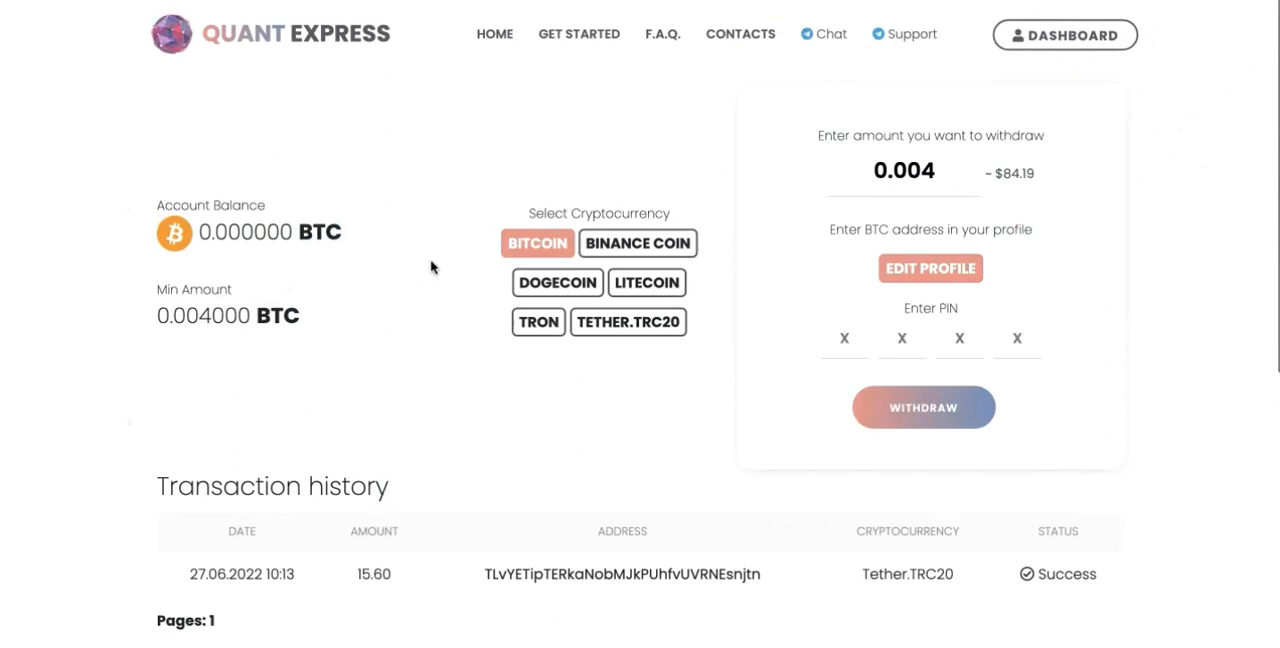
pyautogui.click(958, 337)
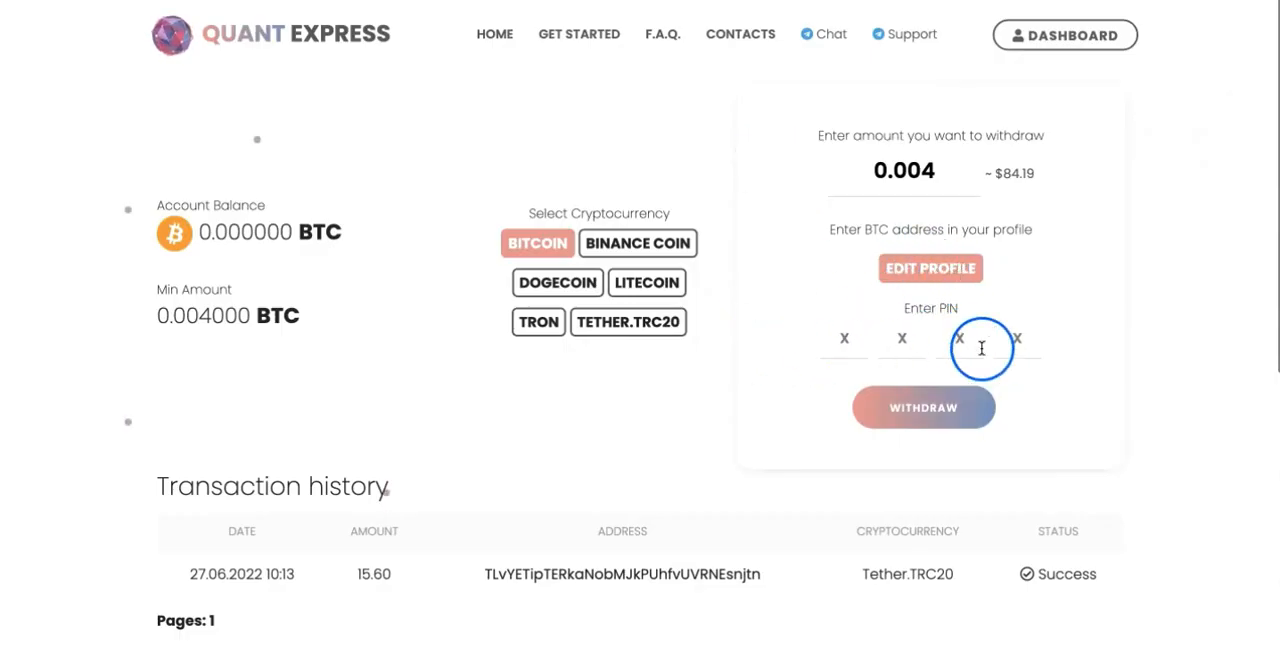
pyautogui.moveTo(930, 268)
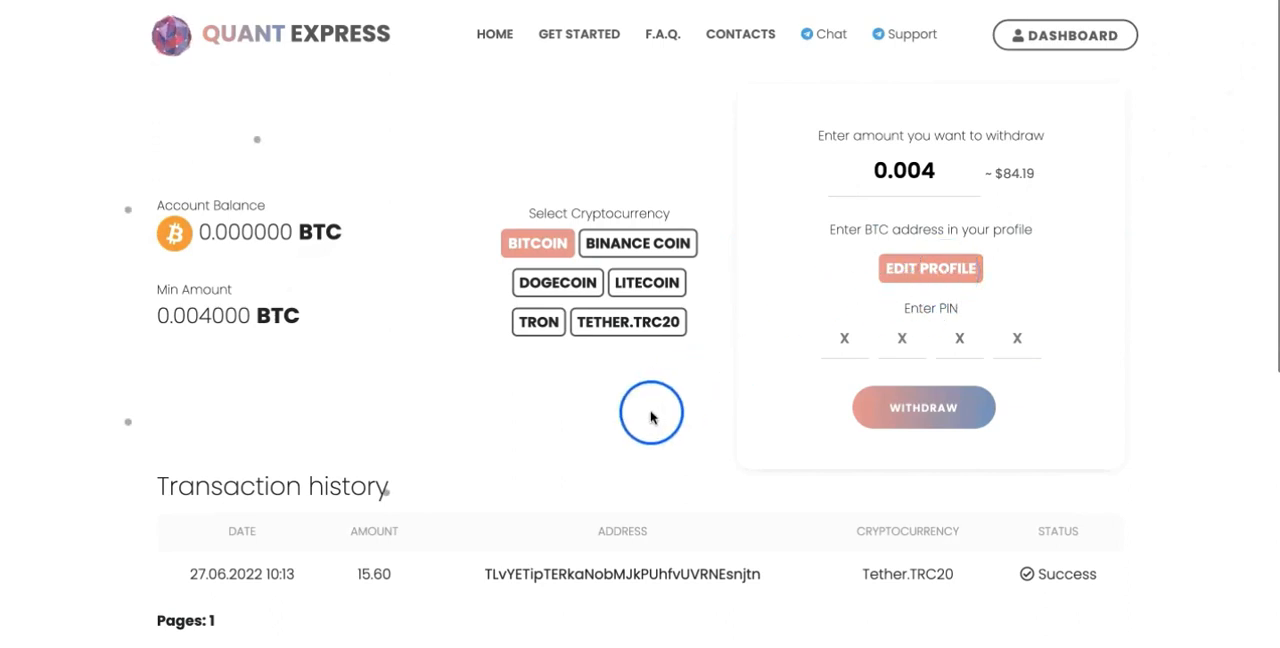
pyautogui.scroll(-3)
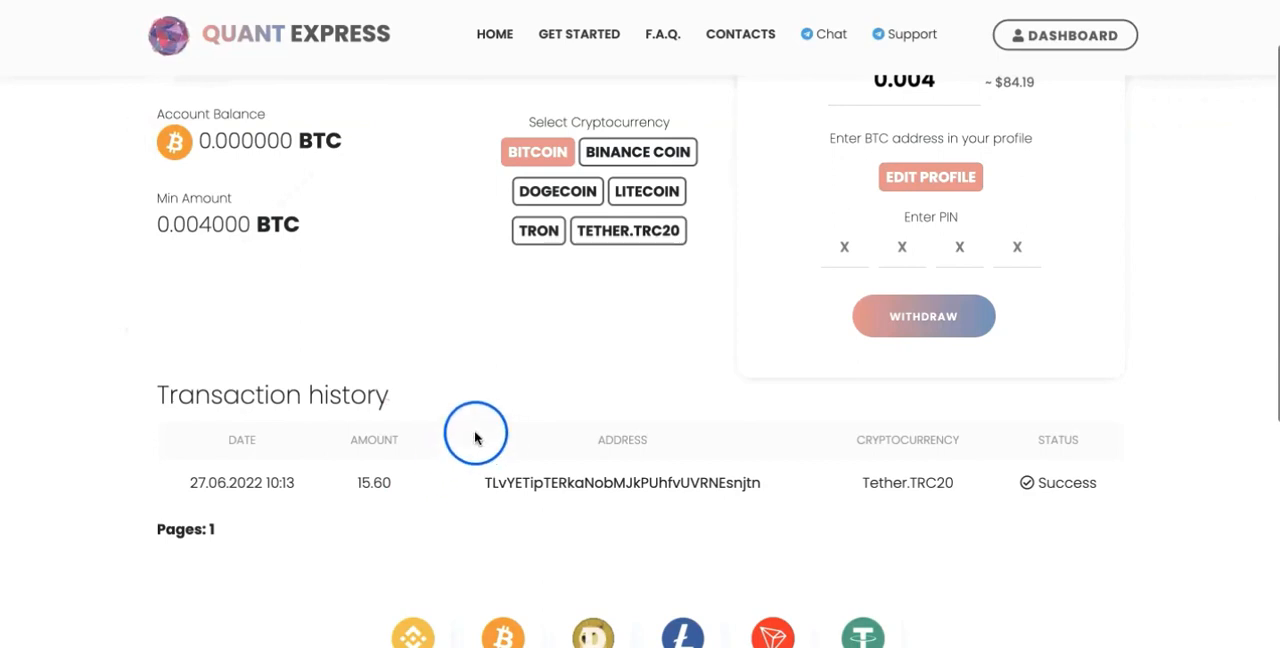
pyautogui.moveTo(82, 110)
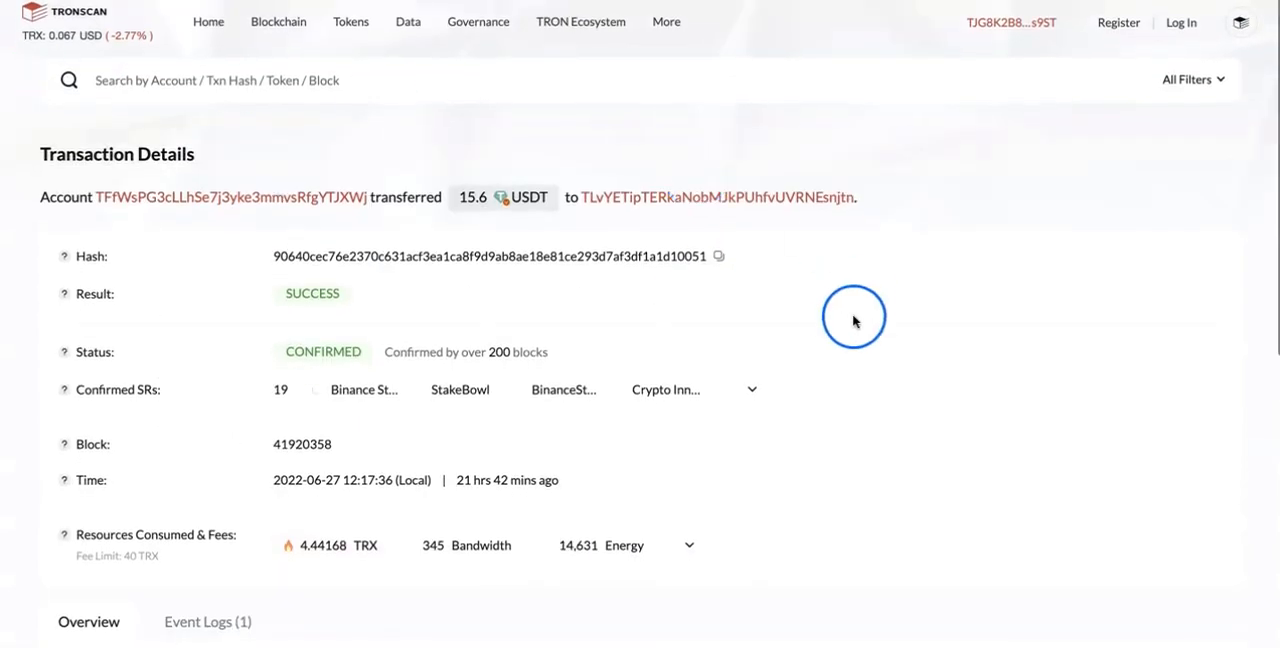
# Scroll through the Tronscan details confirming the successful 15.6 USDT transfer
pyautogui.scroll(-3)
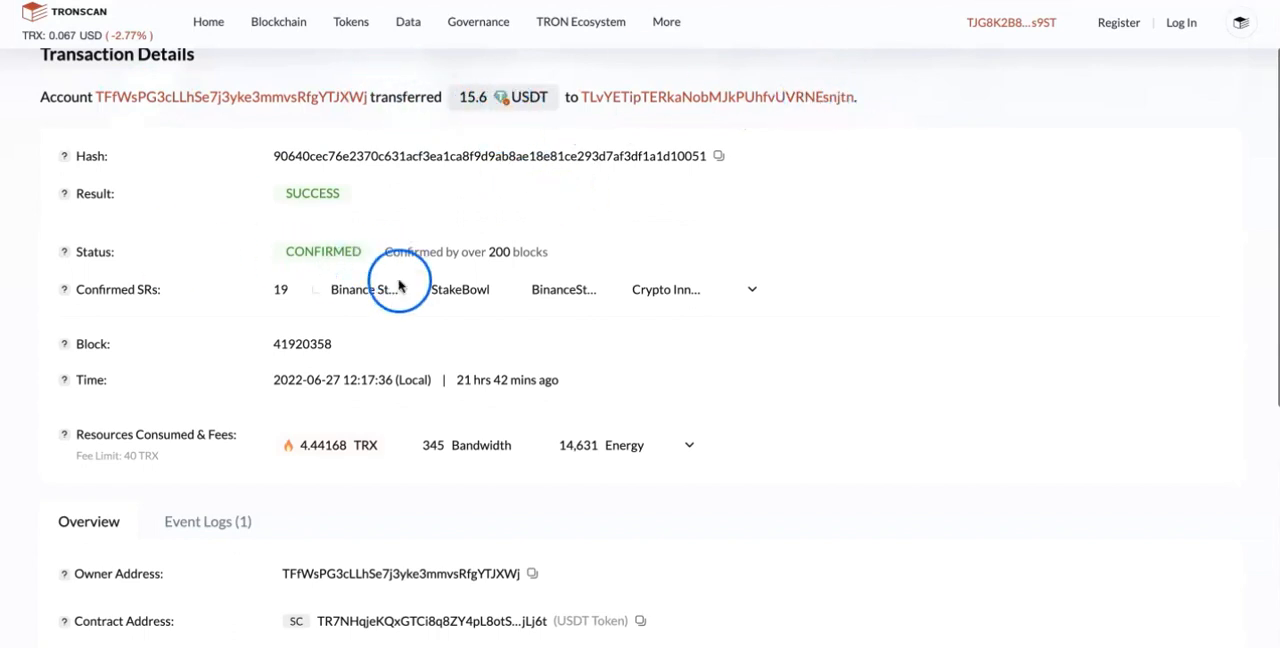
pyautogui.scroll(-3)
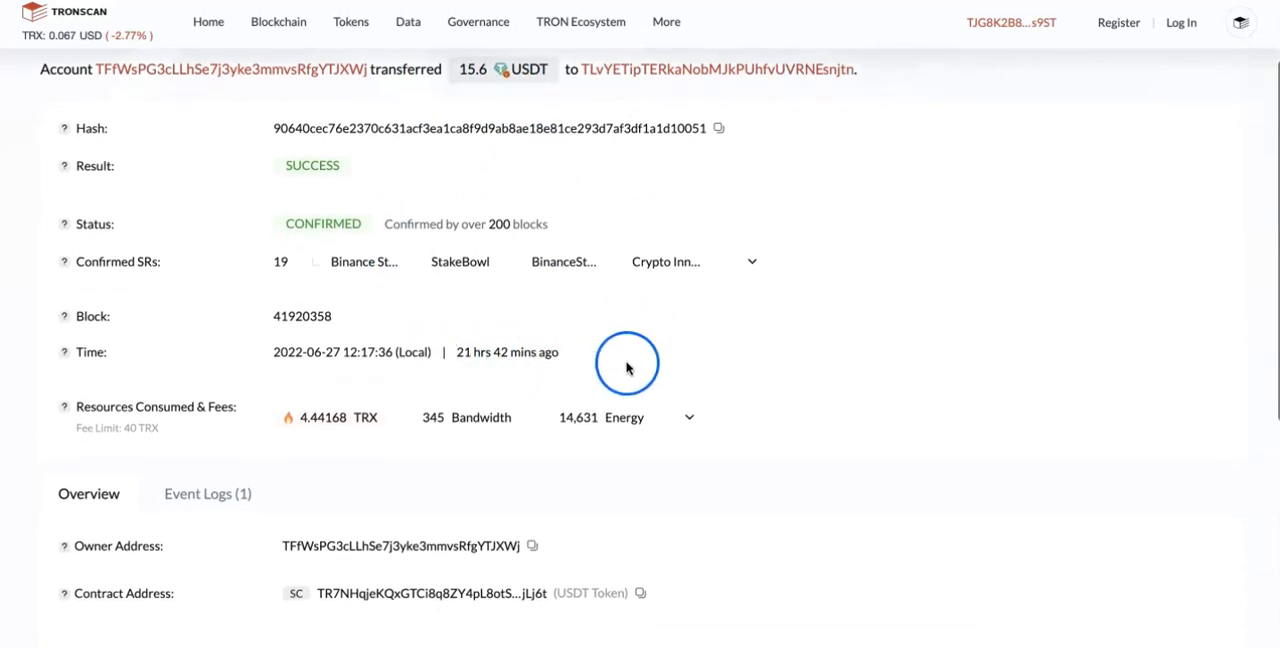
pyautogui.scroll(-3)
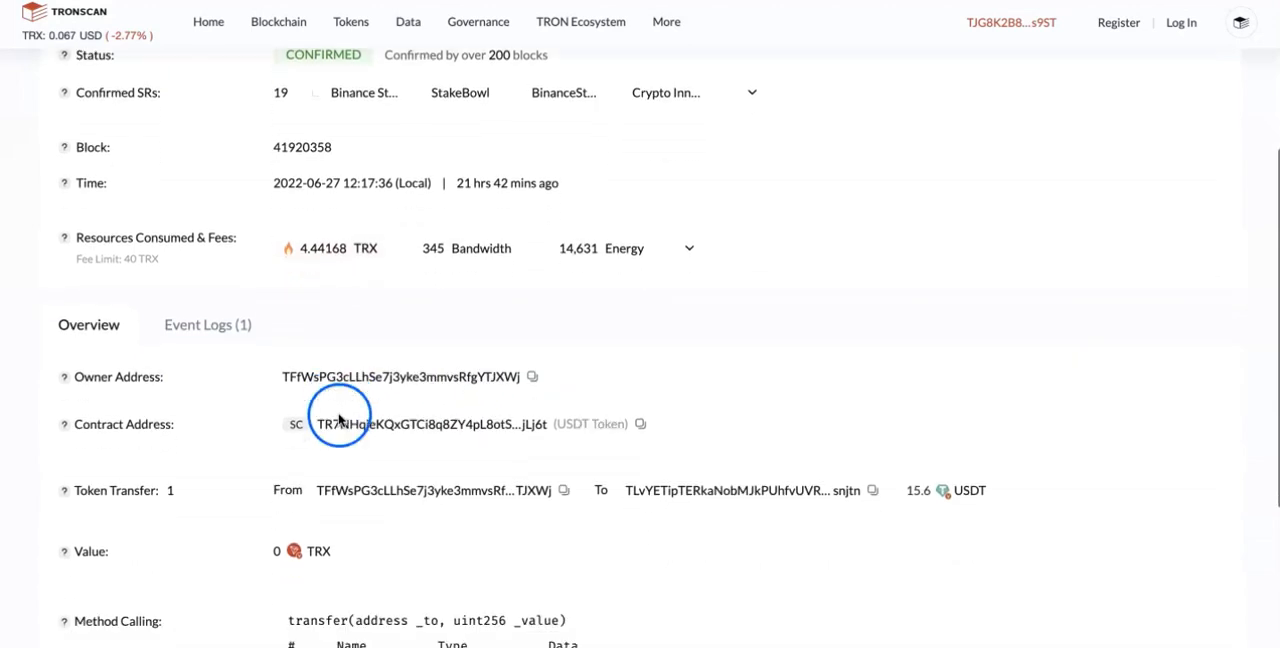
pyautogui.scroll(-3)
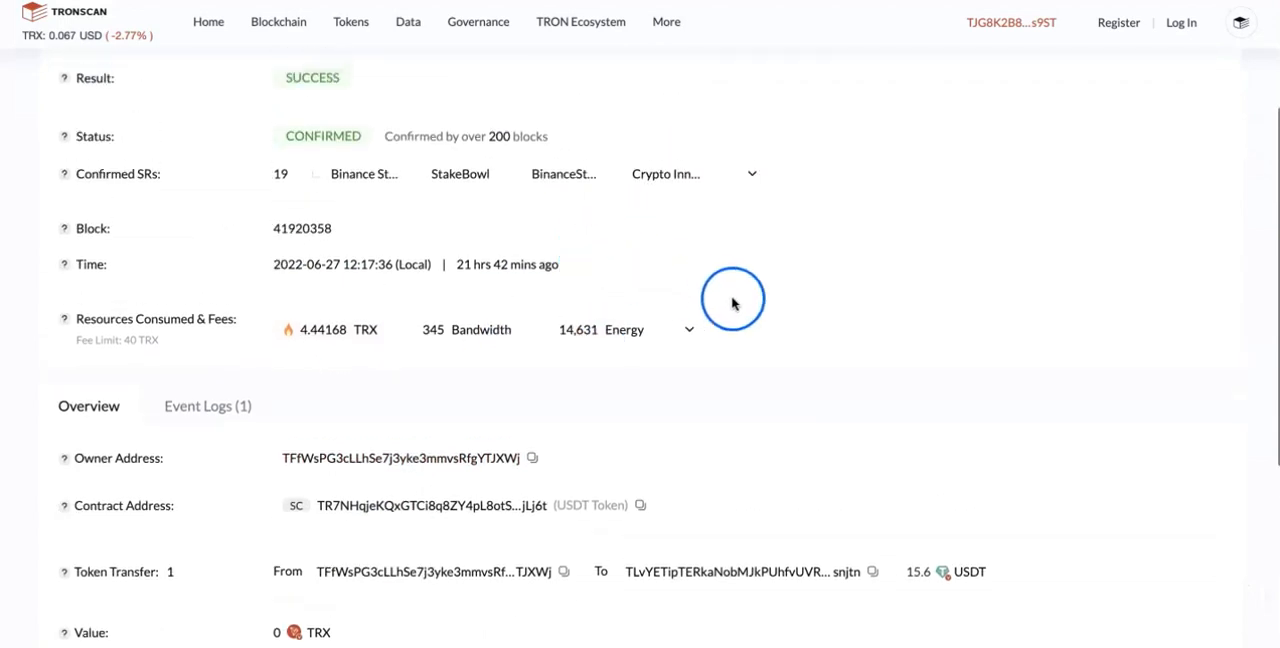
pyautogui.scroll(3)
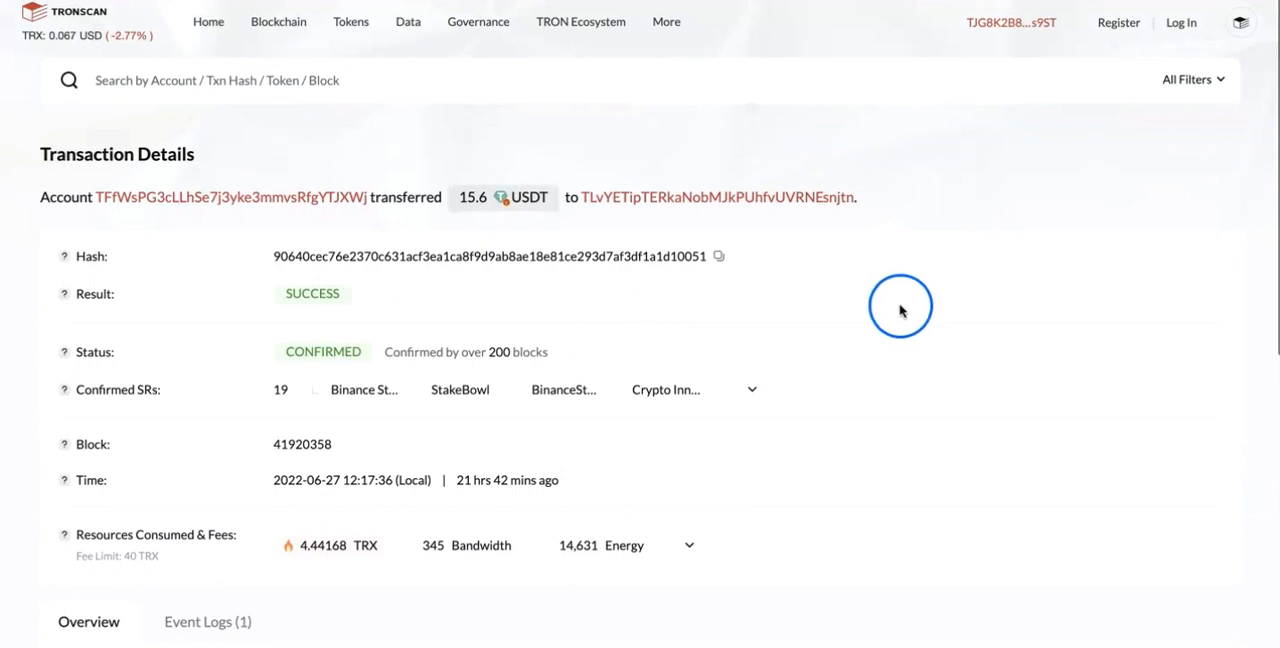
pyautogui.moveTo(525, 238)
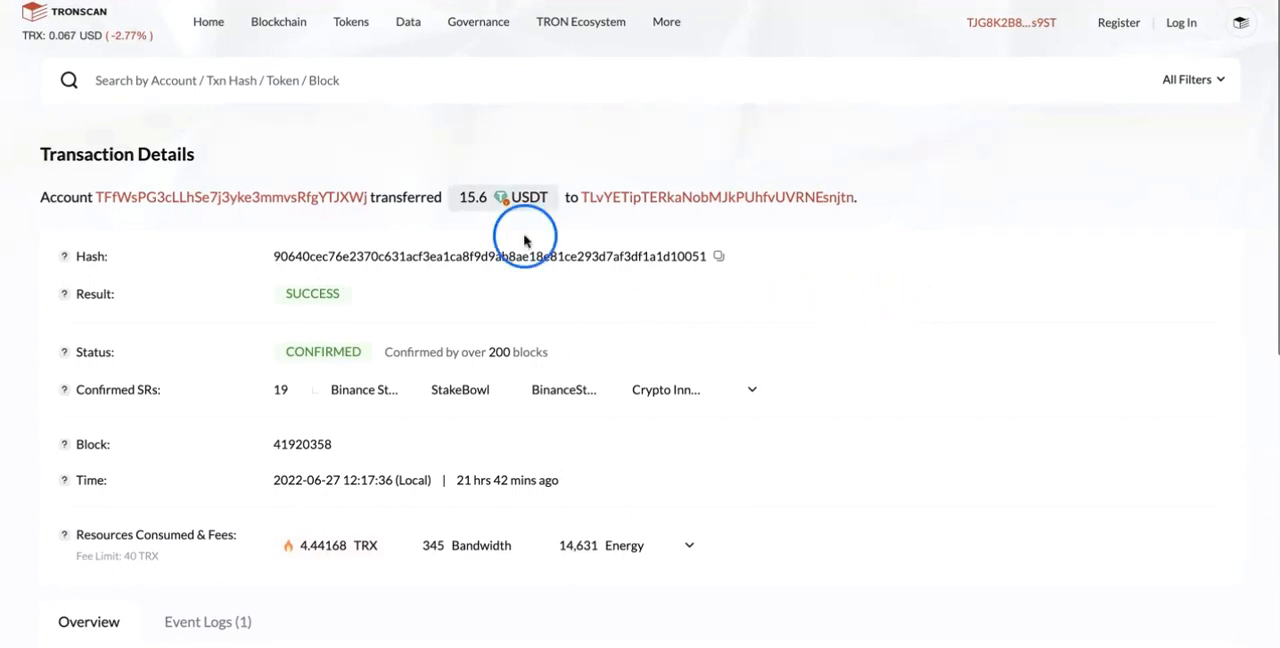
pyautogui.moveTo(675, 253)
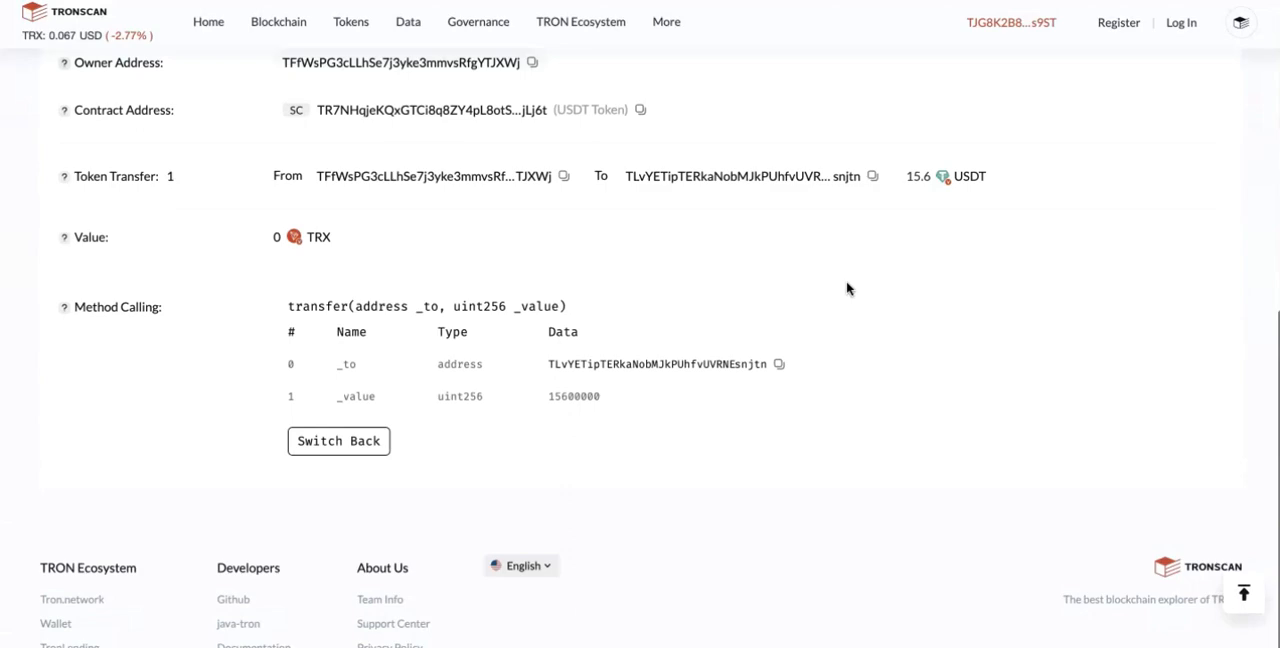
pyautogui.scroll(3)
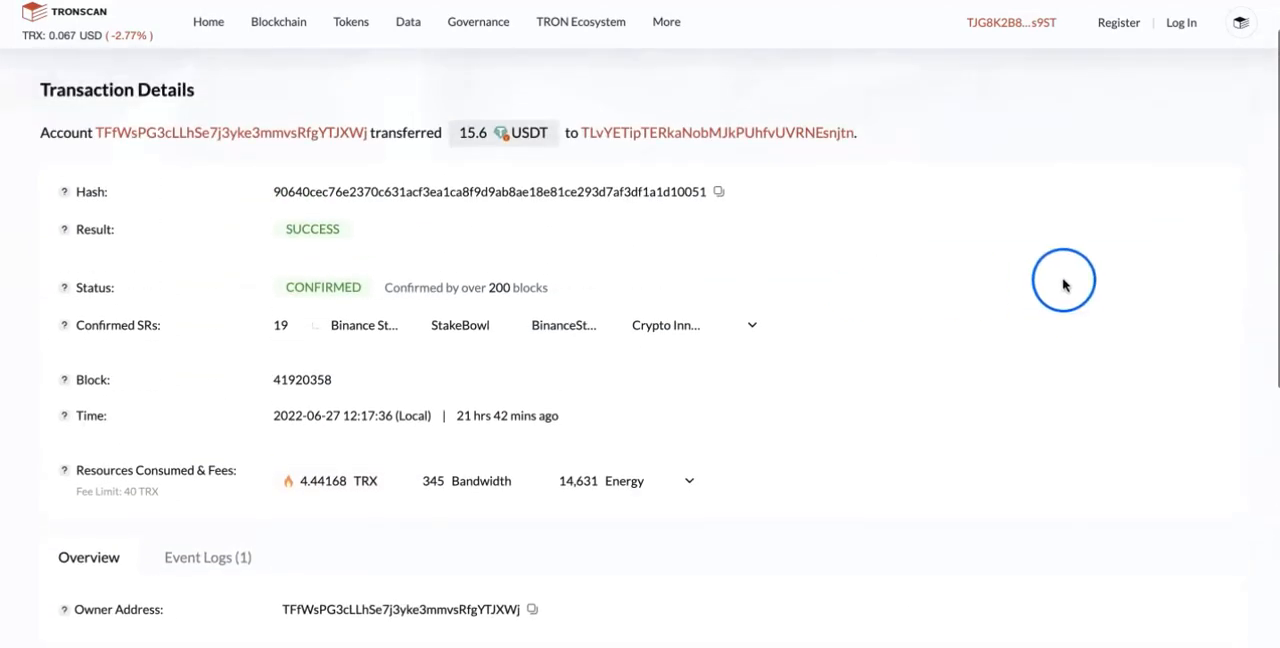
pyautogui.moveTo(520, 131)
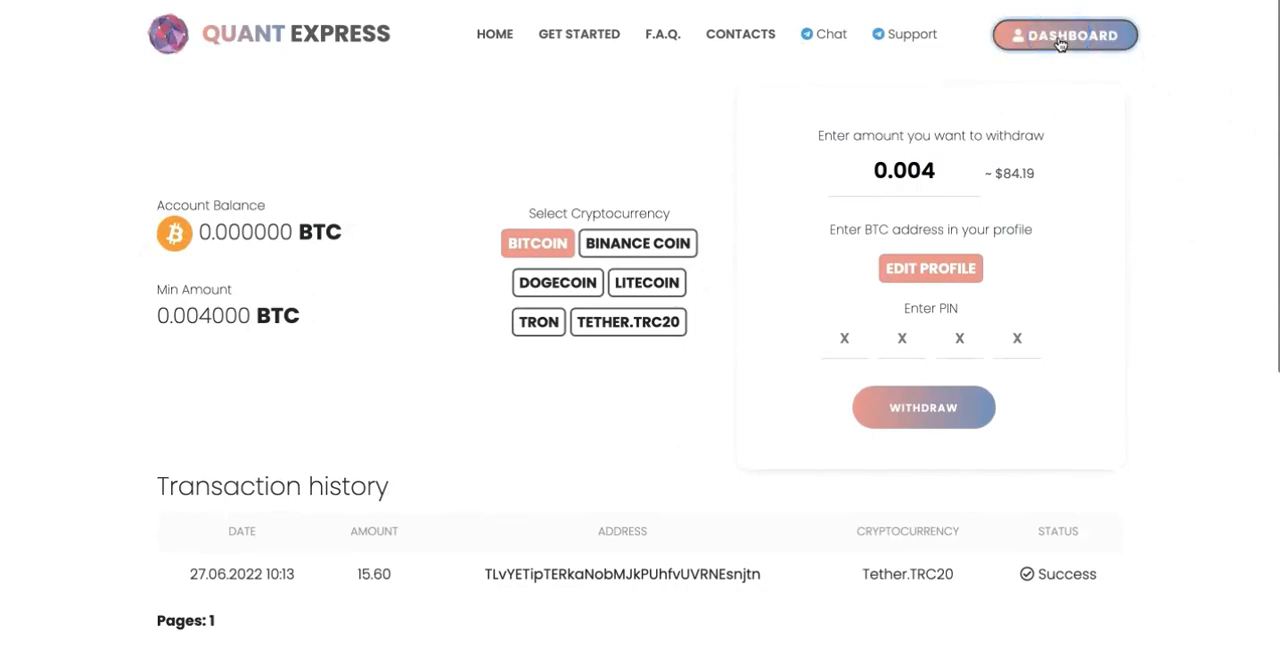
# Reopen the dashboard and scroll to the 1.30 USDT balance and 16.90 USDT earned
pyautogui.click(1064, 35)
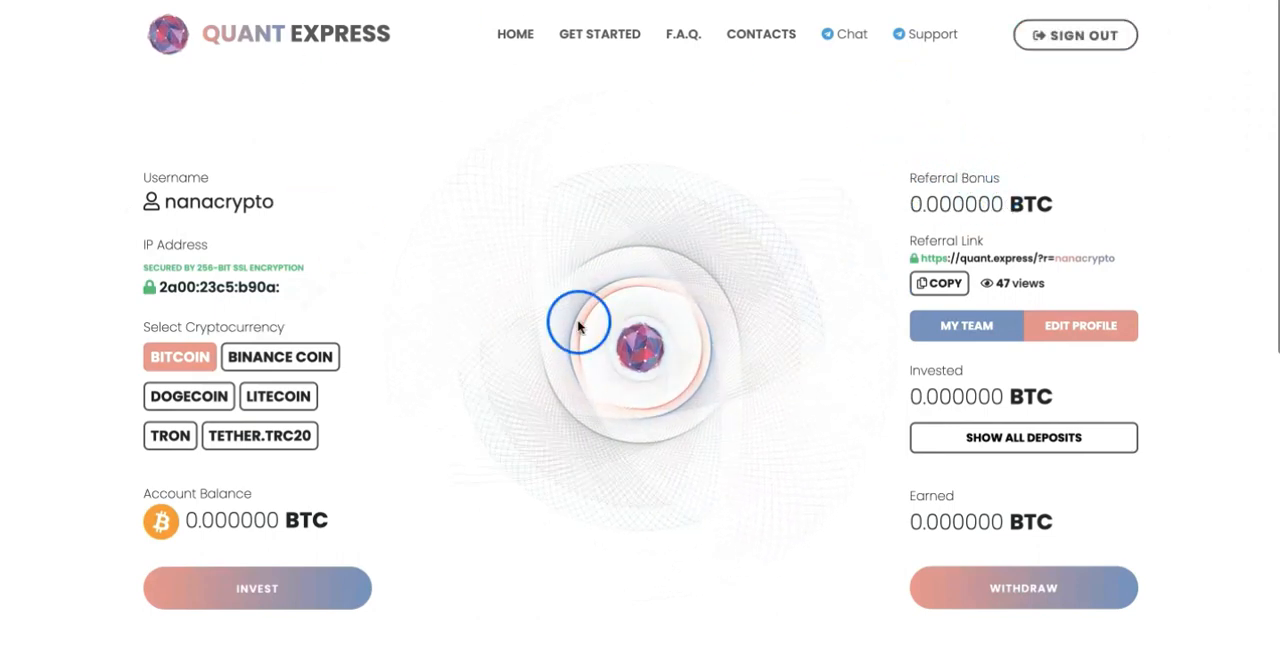
pyautogui.moveTo(648, 282)
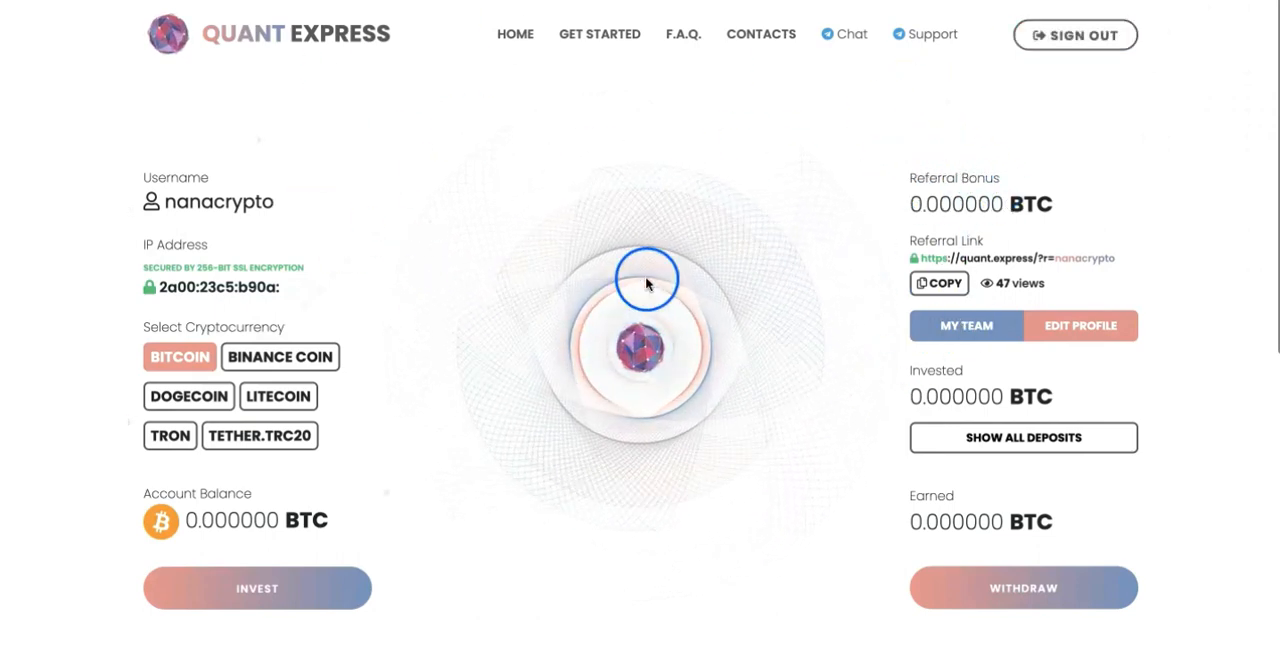
pyautogui.scroll(-3)
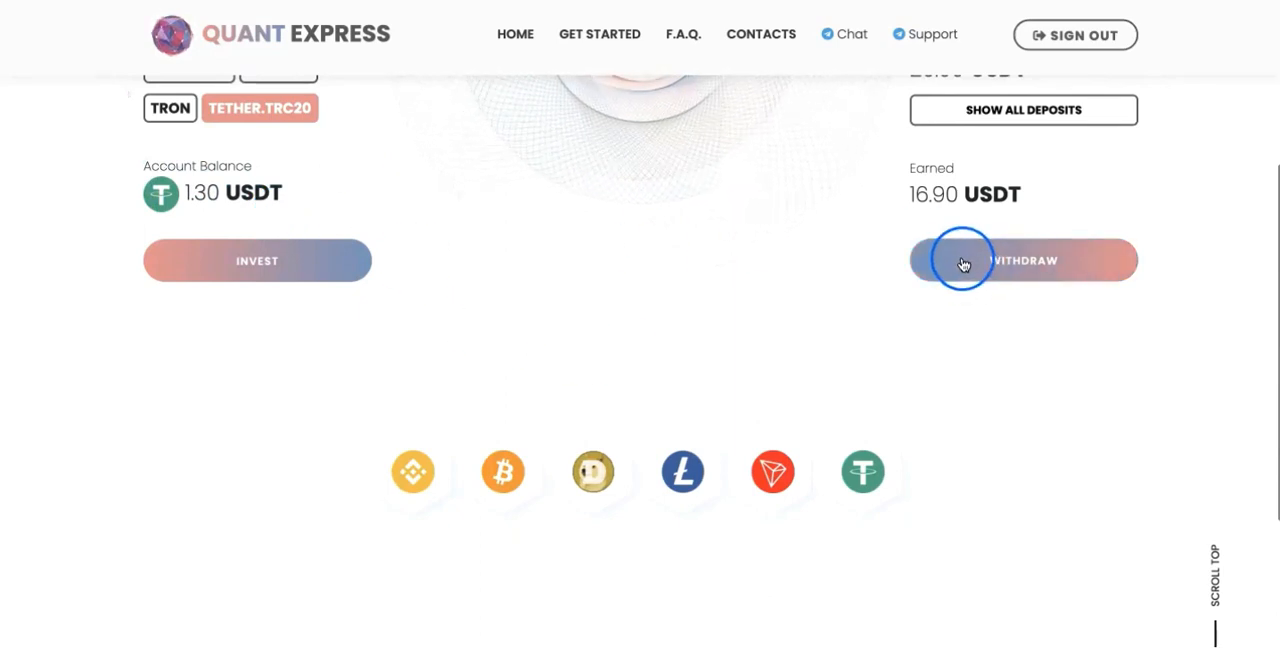
pyautogui.moveTo(683, 34)
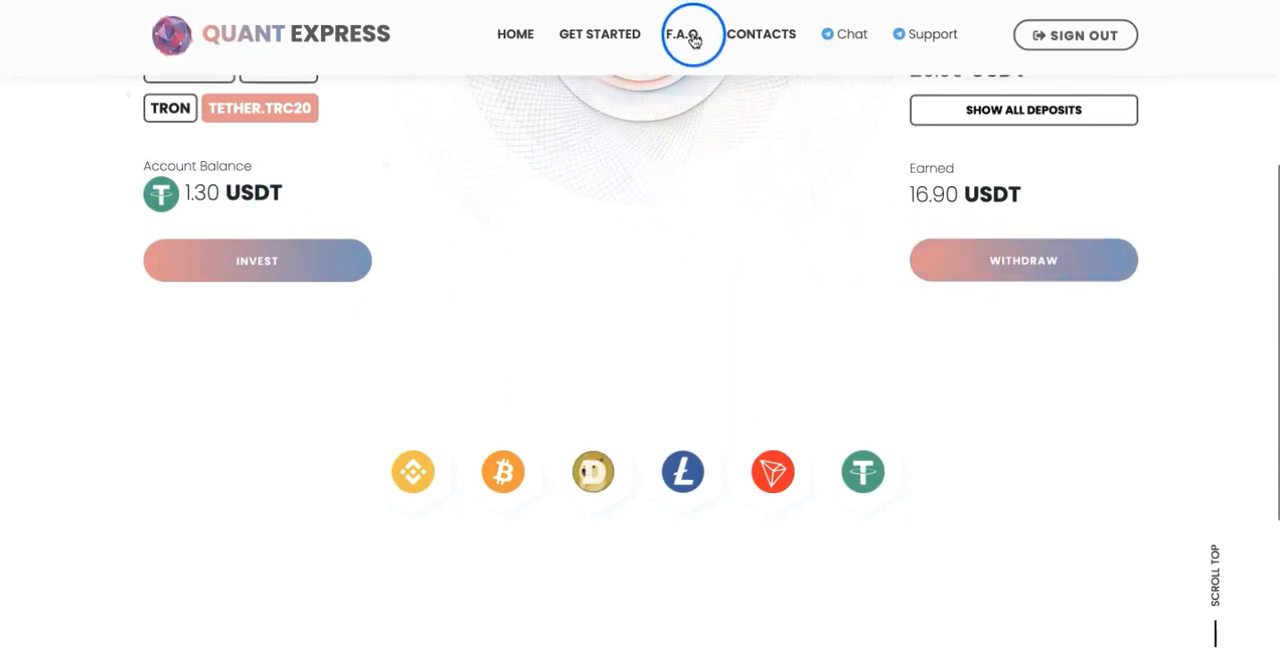
# Read the FAQ deposit limits (Tether 15–40000 USDT.TRC20), then return to the dashboard
pyautogui.click(683, 34)
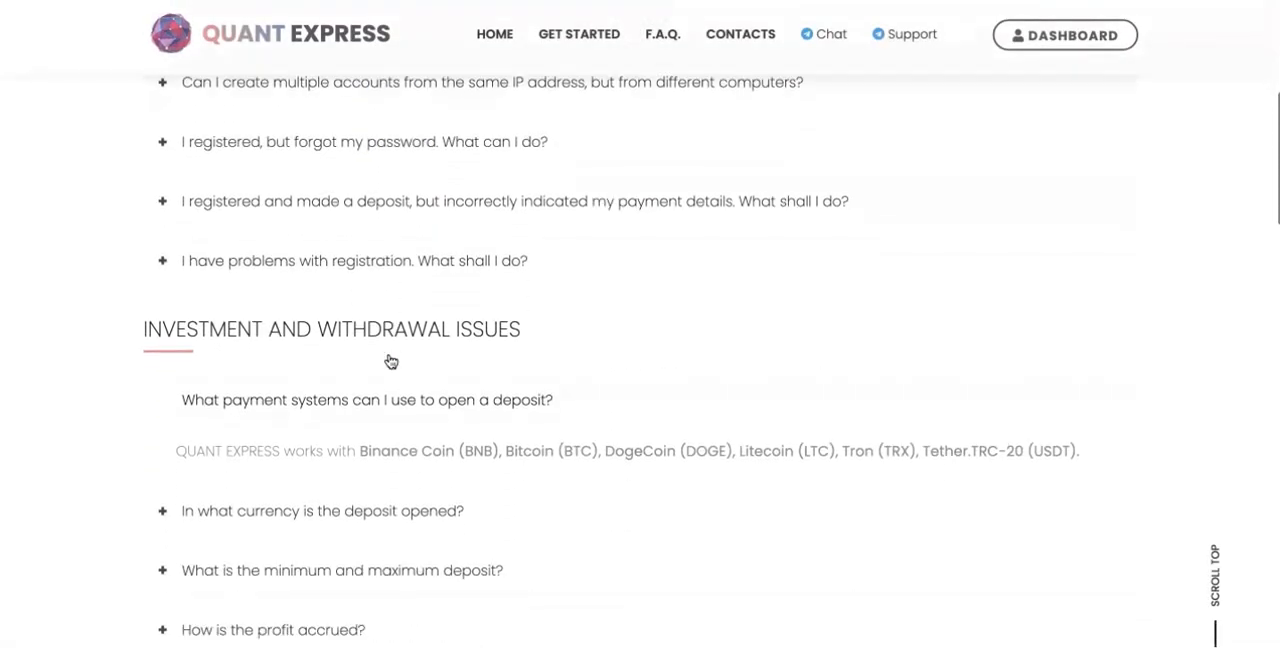
pyautogui.scroll(-3)
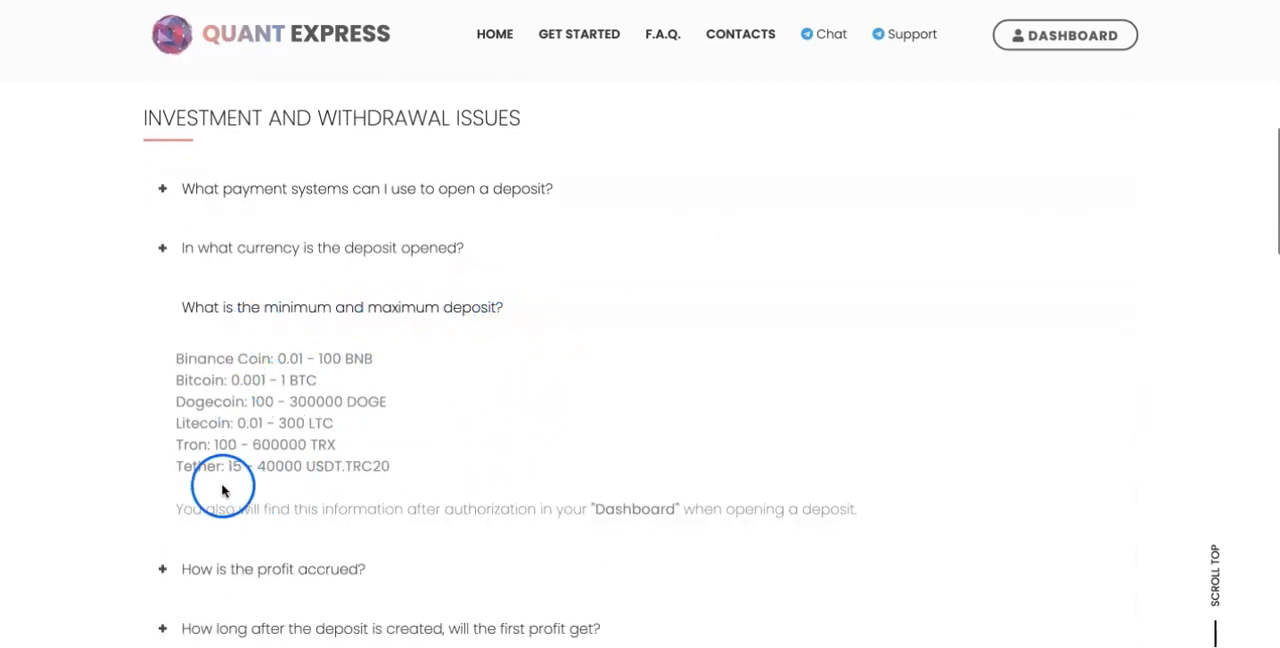
pyautogui.moveTo(243, 472)
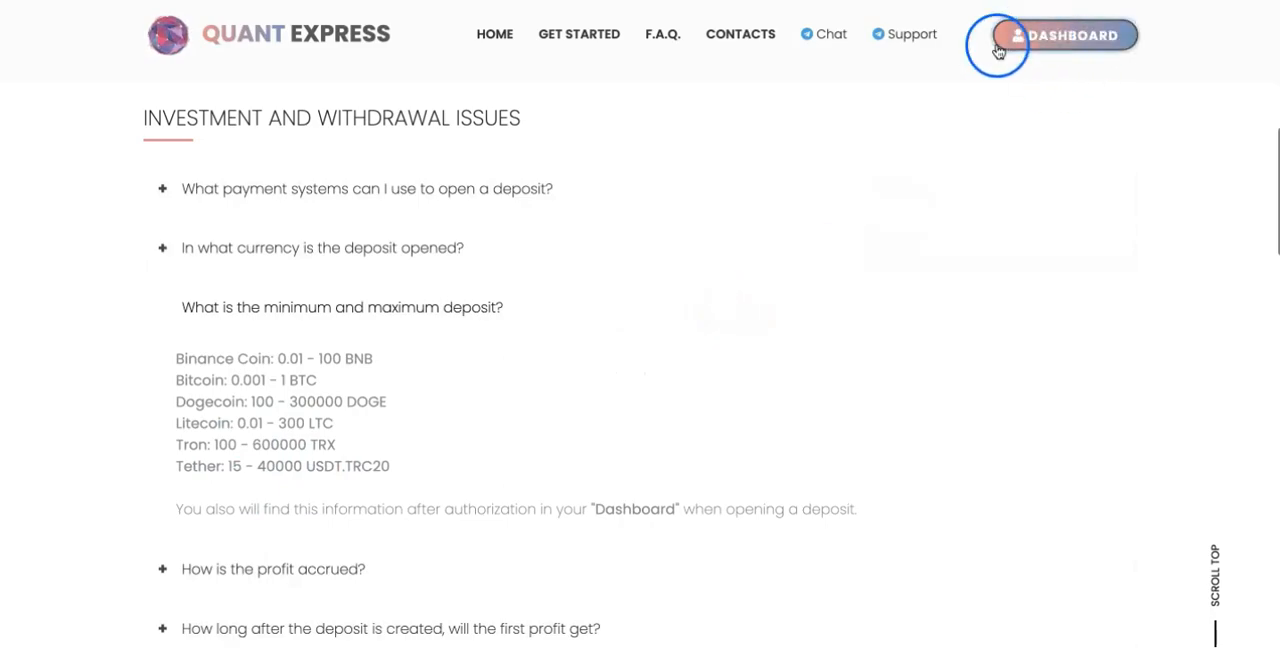
pyautogui.click(1071, 35)
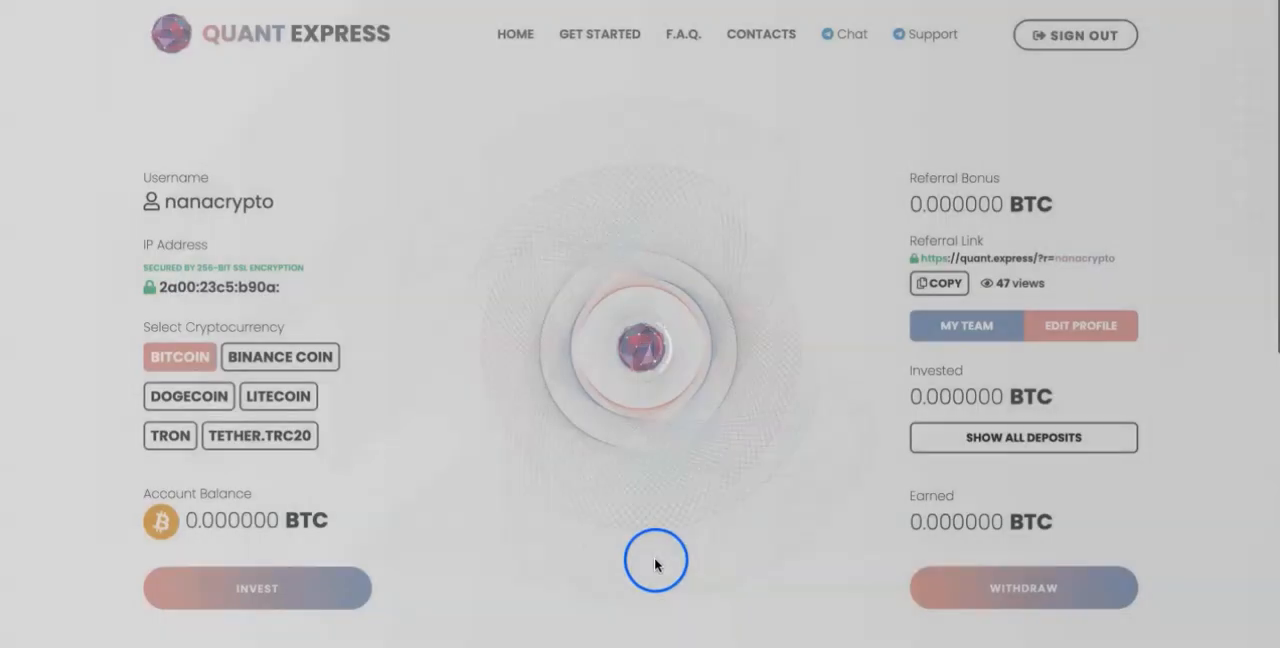
pyautogui.moveTo(726, 490)
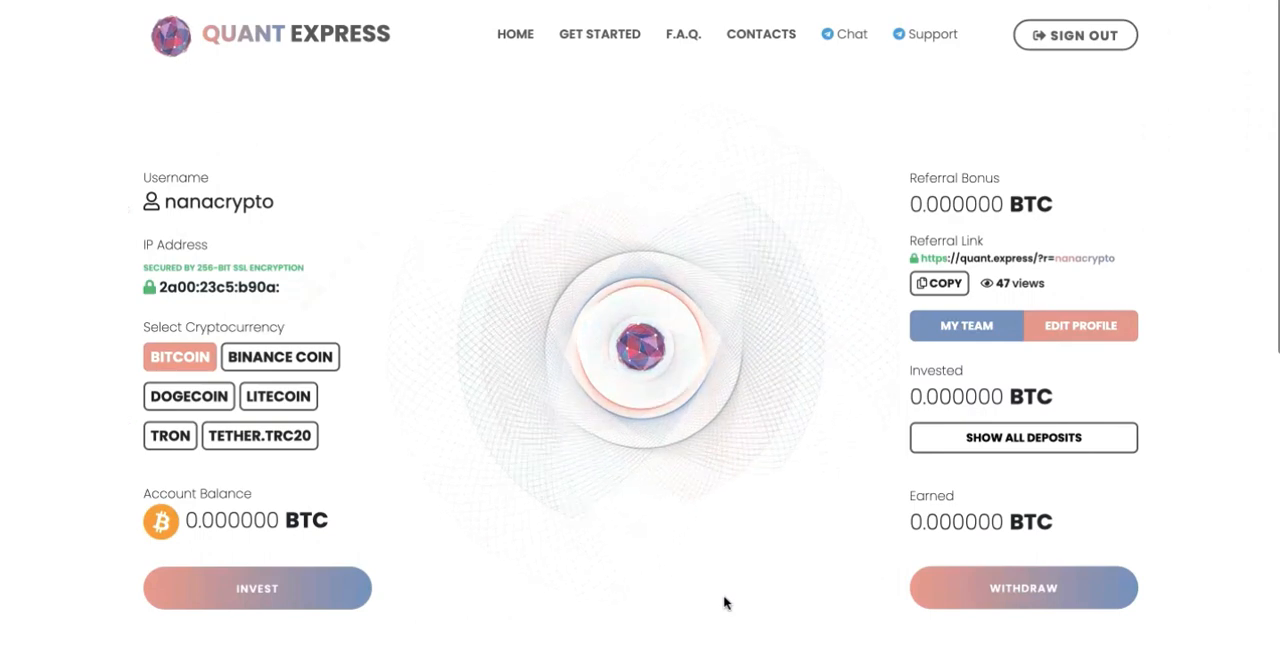
# Switch the dashboard to Tether TRC20: 20.00 invested, 16.90 earned, 1.30 balance
pyautogui.click(259, 435)
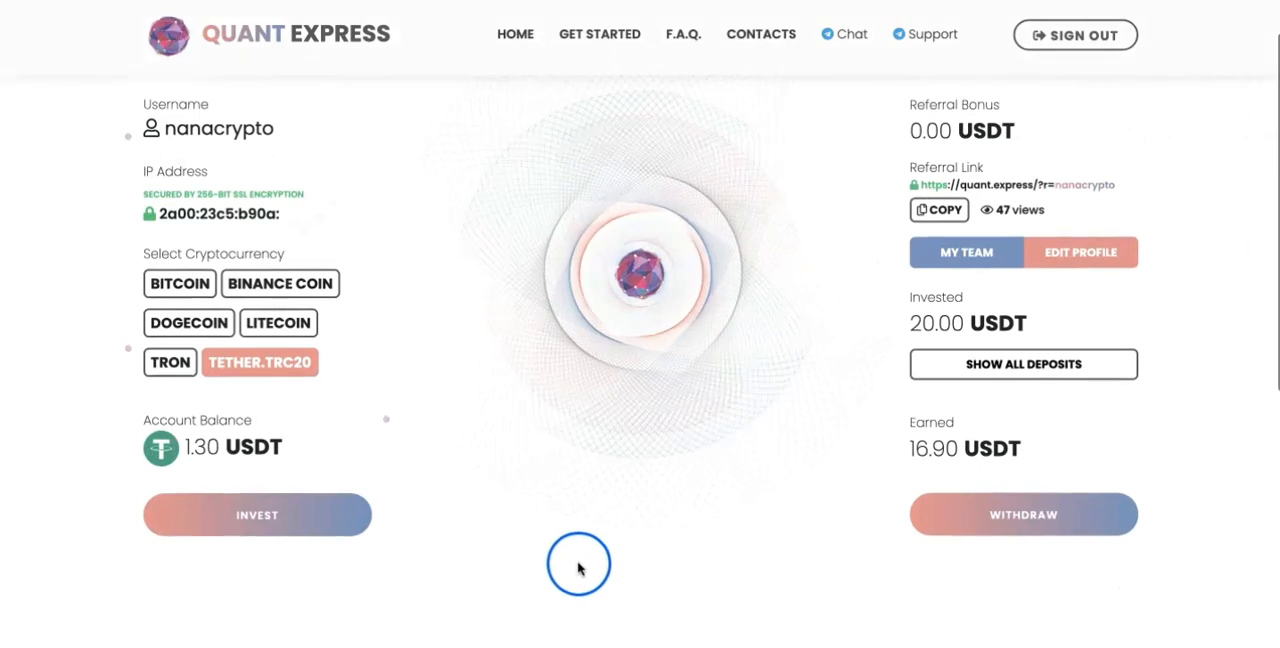
pyautogui.moveTo(684, 551)
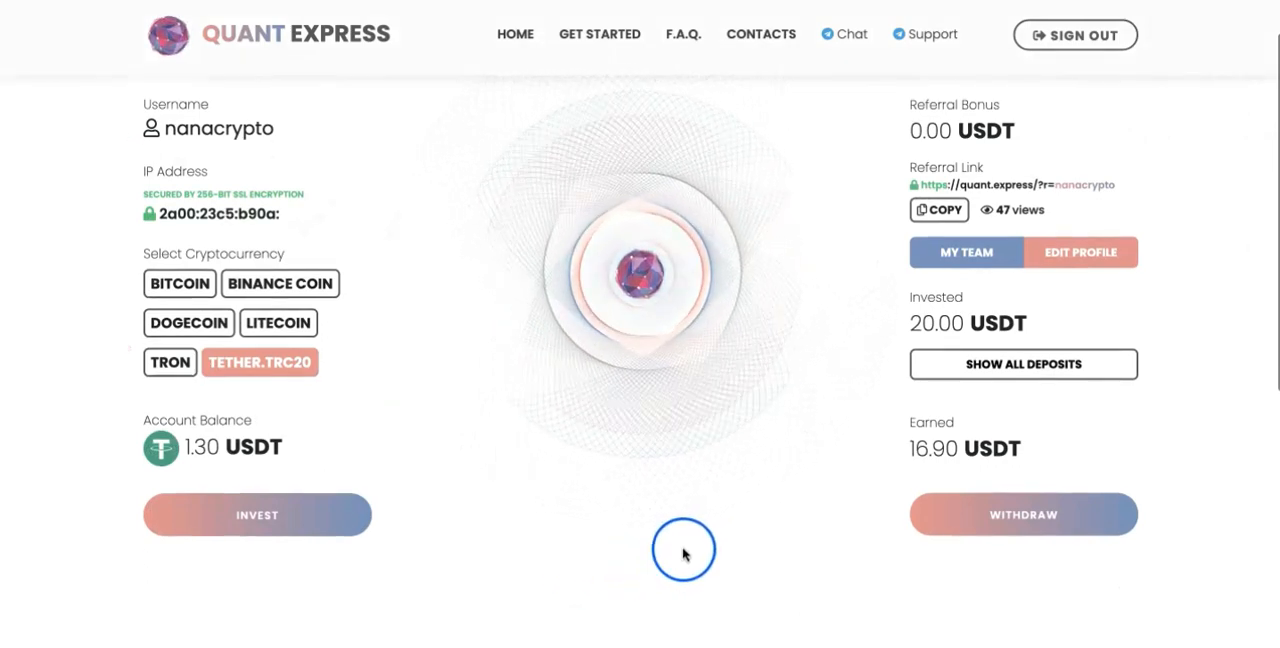
pyautogui.scroll(-3)
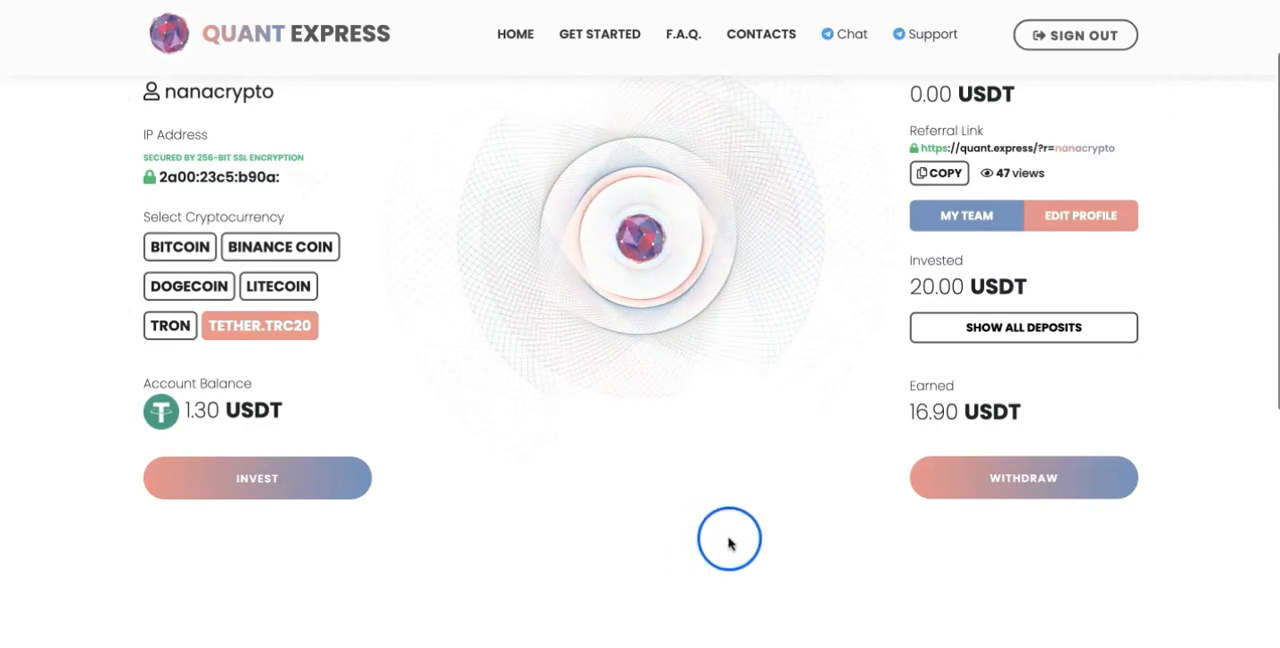
pyautogui.moveTo(555, 497)
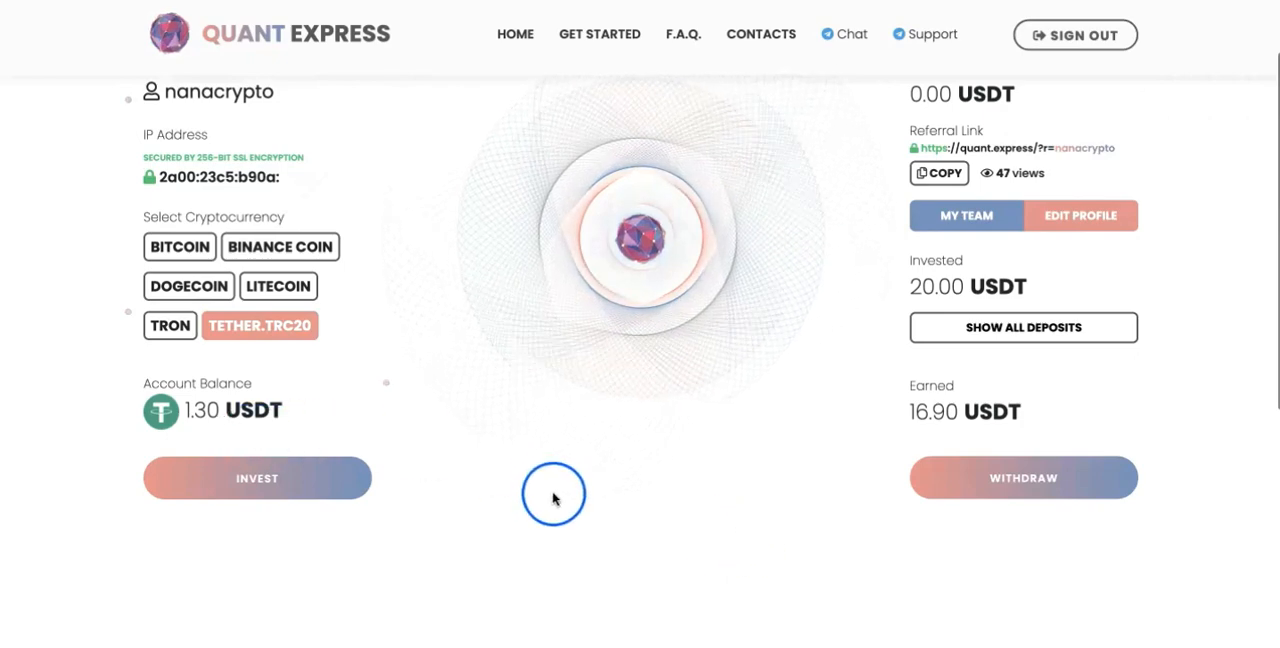
pyautogui.scroll(-3)
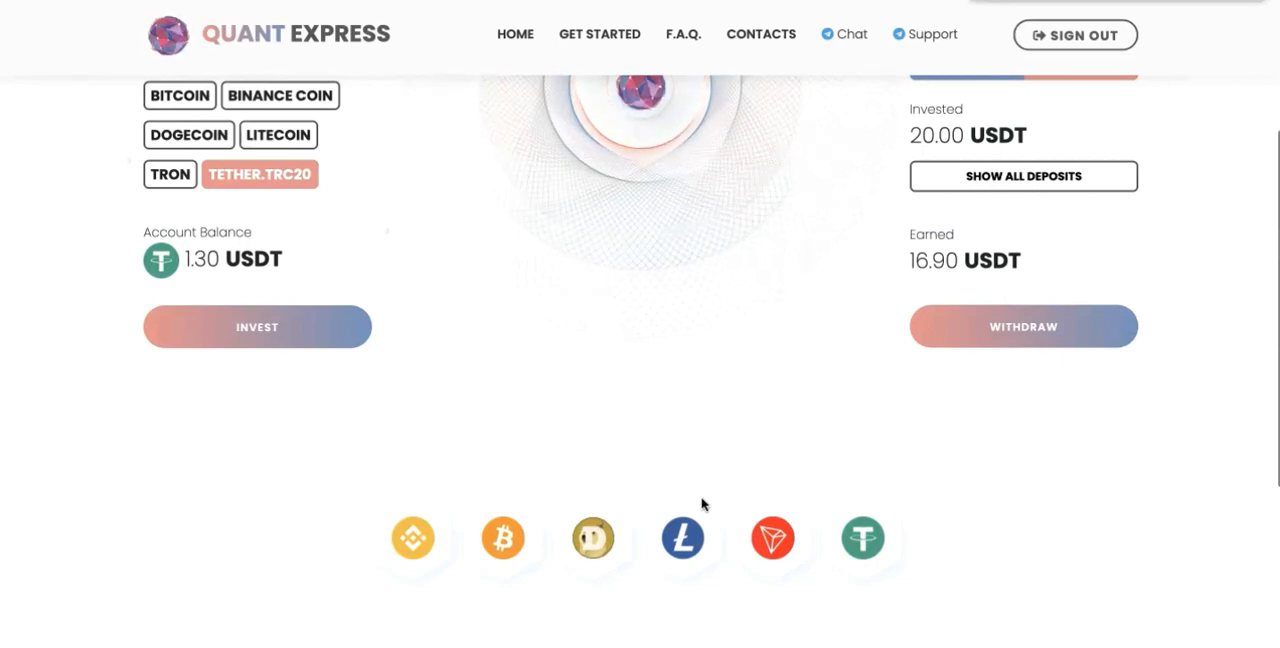
pyautogui.moveTo(897, 527)
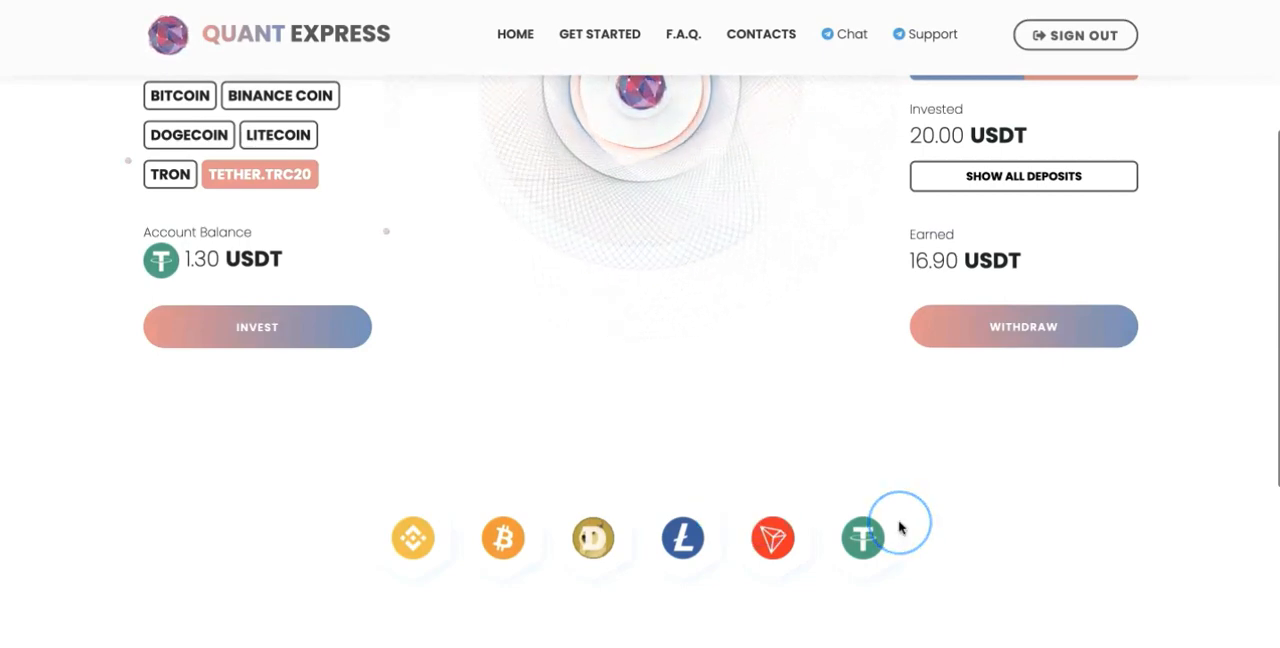